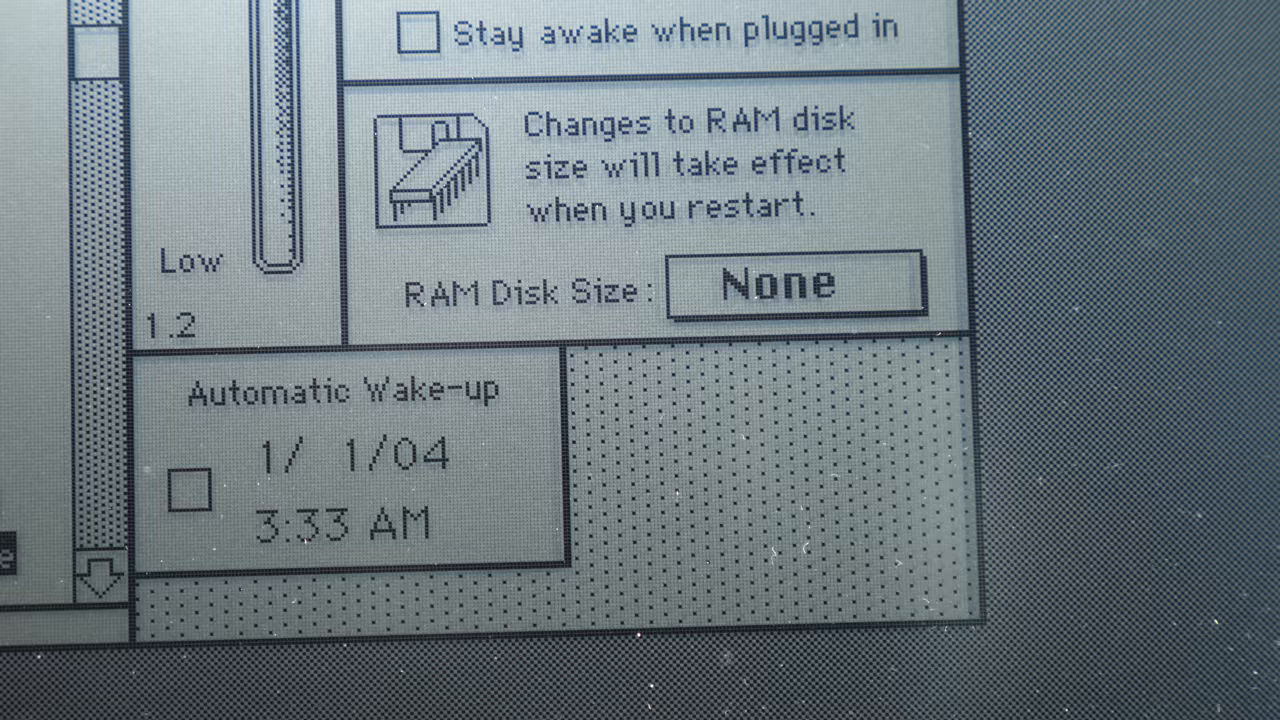
{"action": "left_click", "coordinate": [792, 284]}
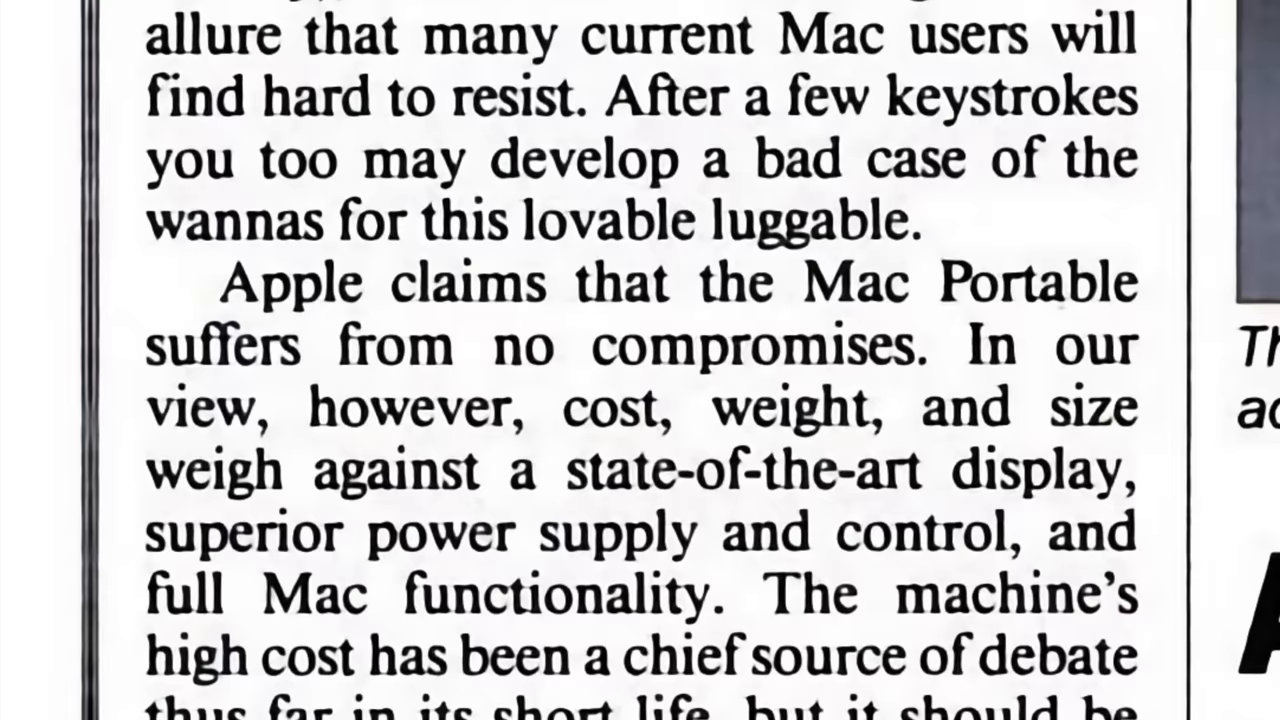
{"action": "scroll", "scroll_direction": "down", "scroll_amount": 3}
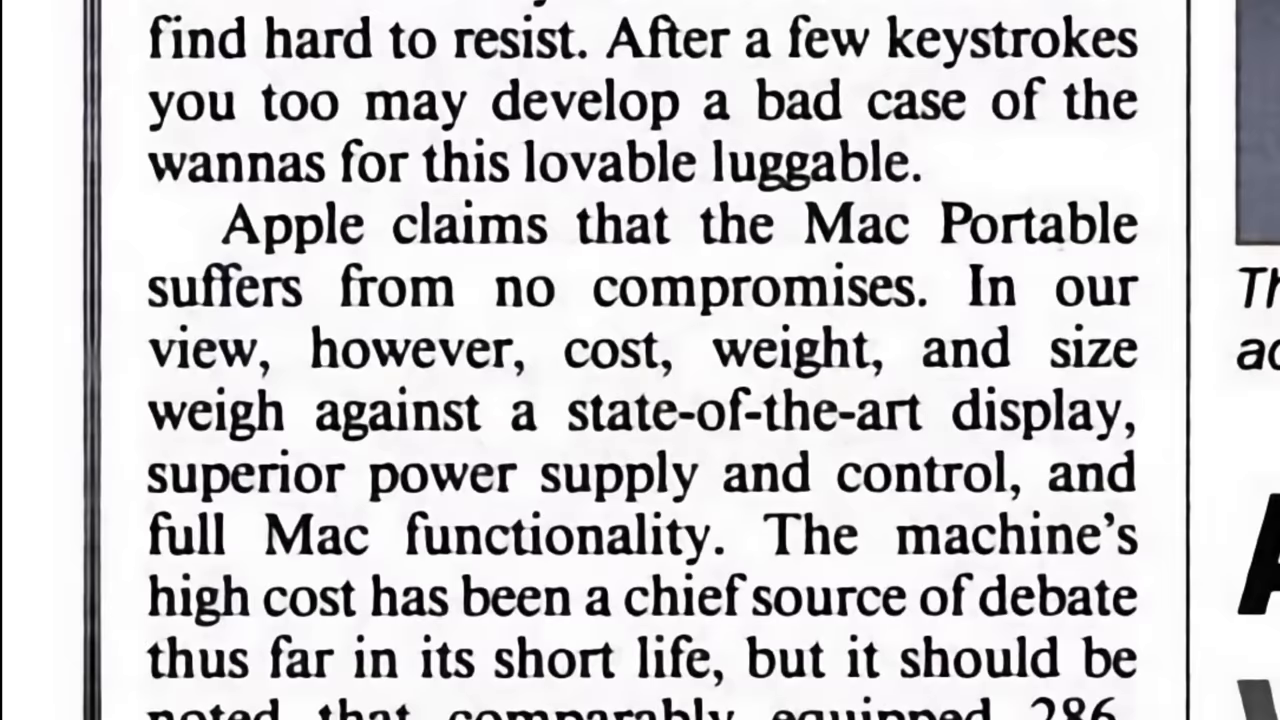